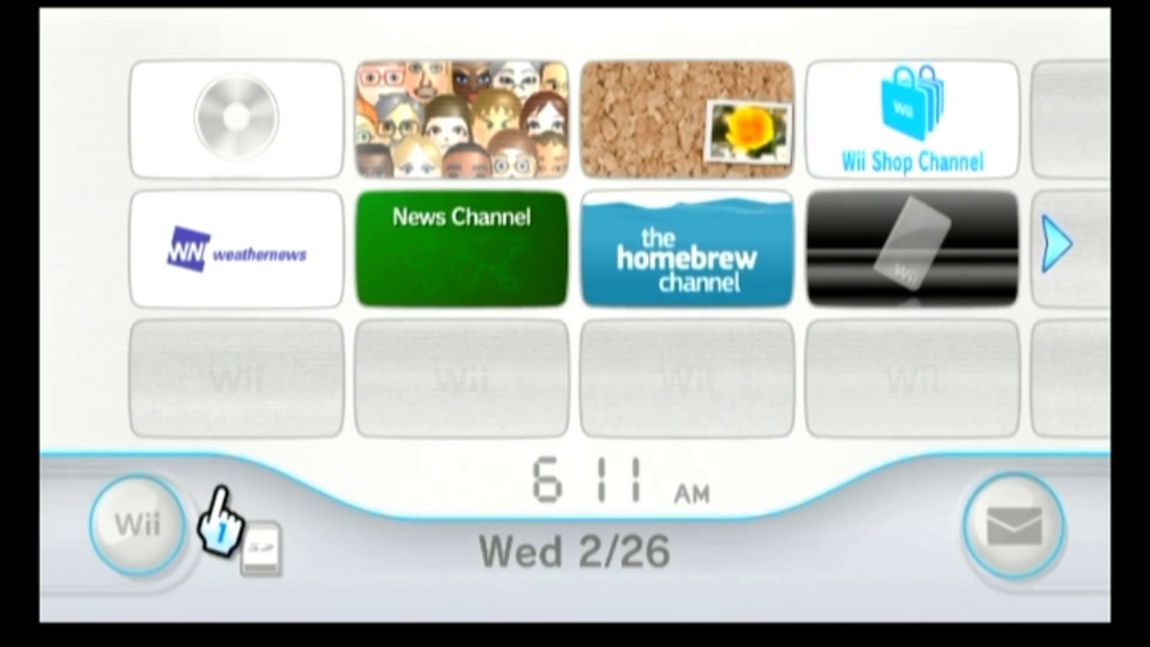
Review the console's system settings and return to the channel menu
left_click(134, 524)
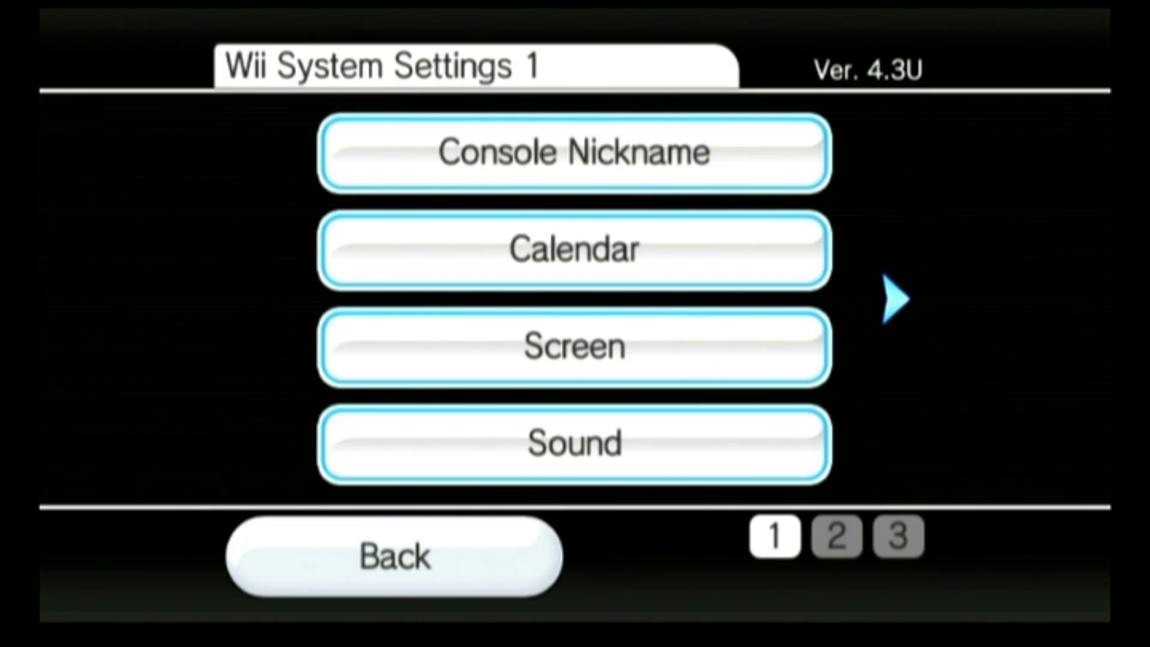
left_click(394, 555)
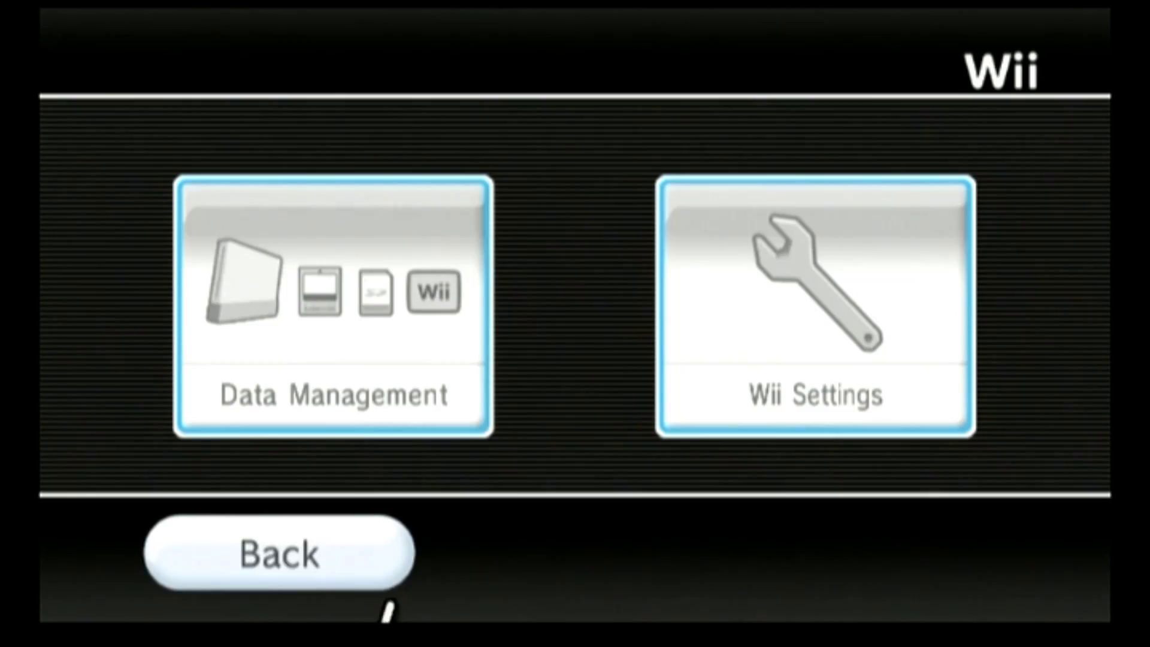
left_click(279, 553)
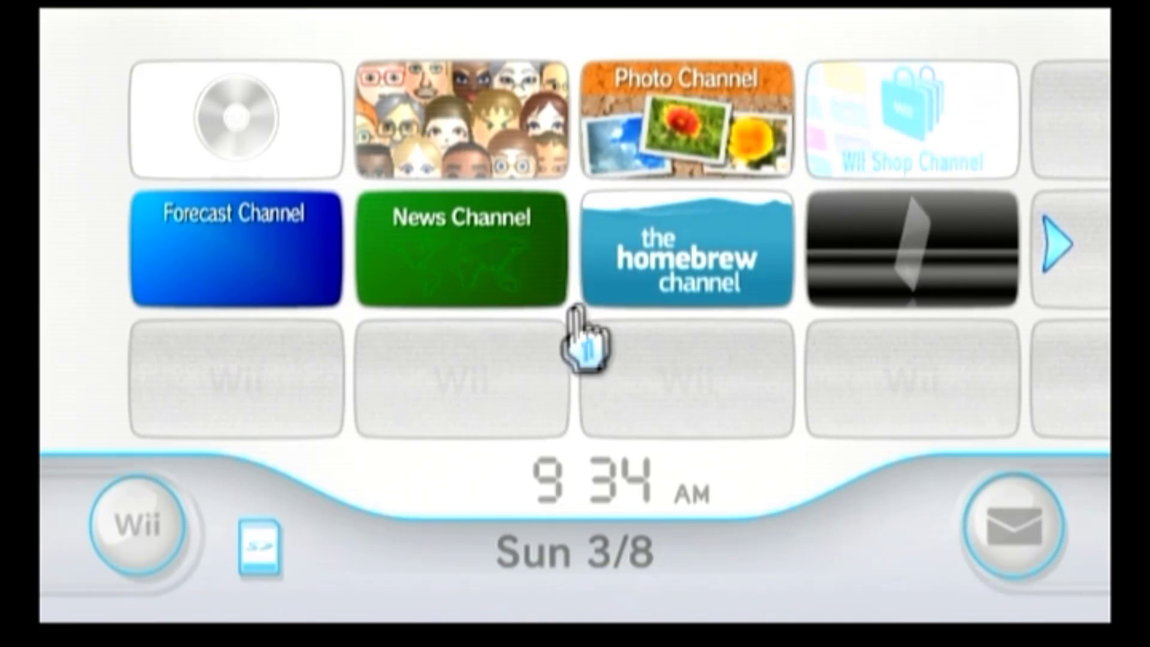
Launch the Homebrew Channel from the Wii Menu to reach the BootMii boot menu
left_click(686, 252)
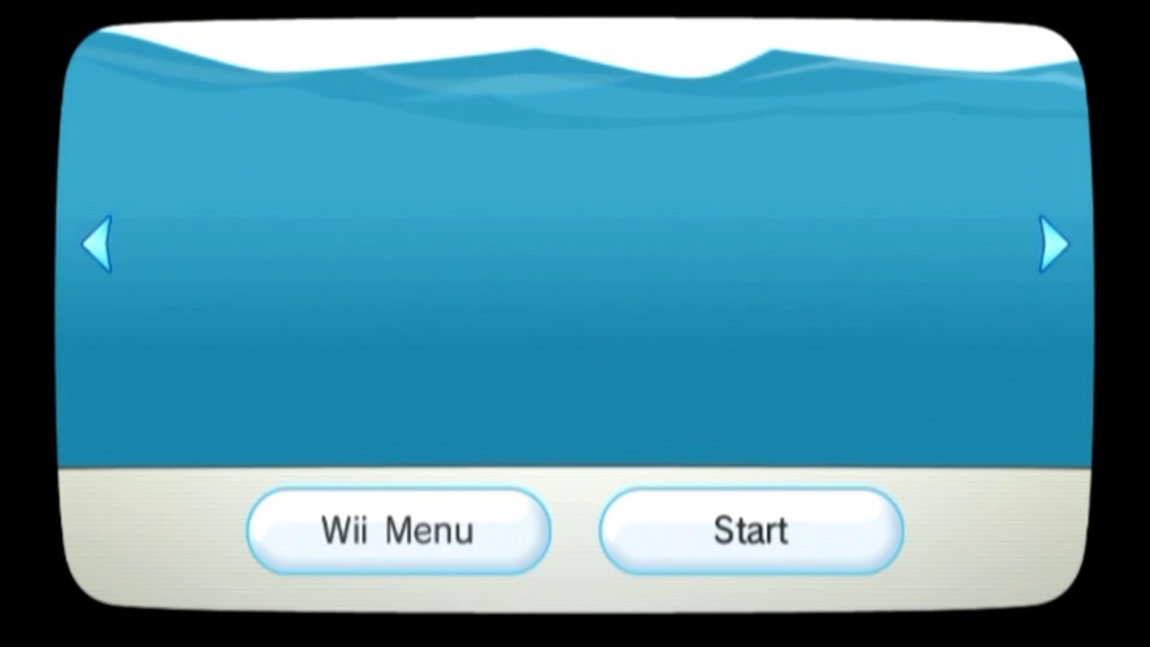
left_click(750, 531)
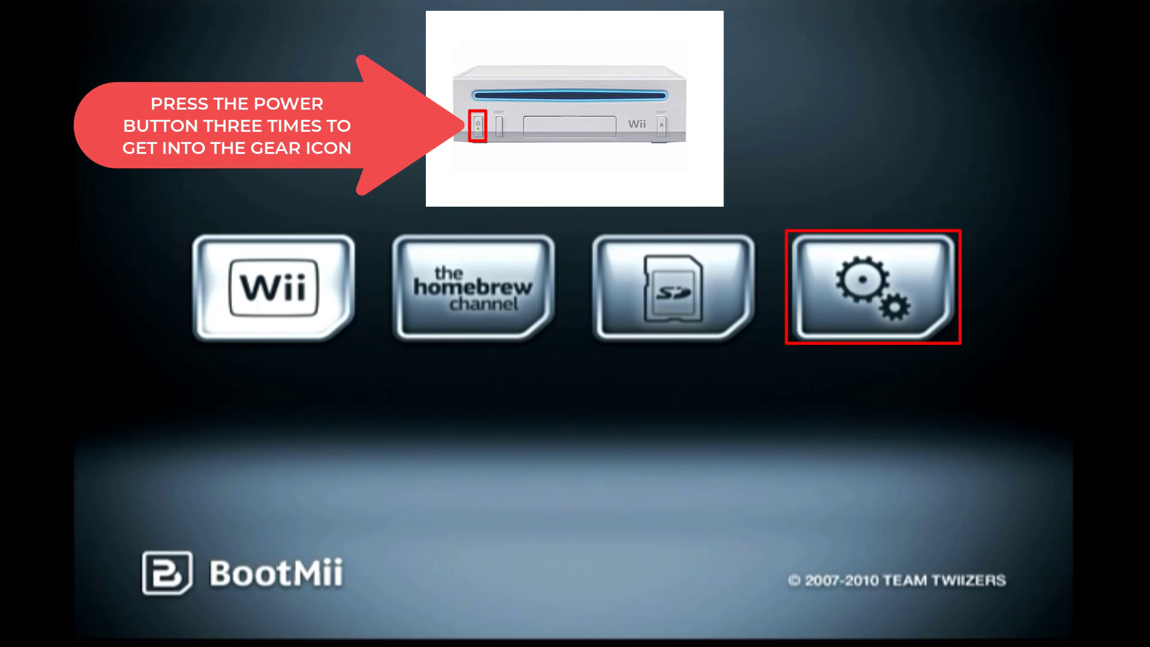
Run BootMii's NAND-to-SD backup from its NAND options
left_click(872, 286)
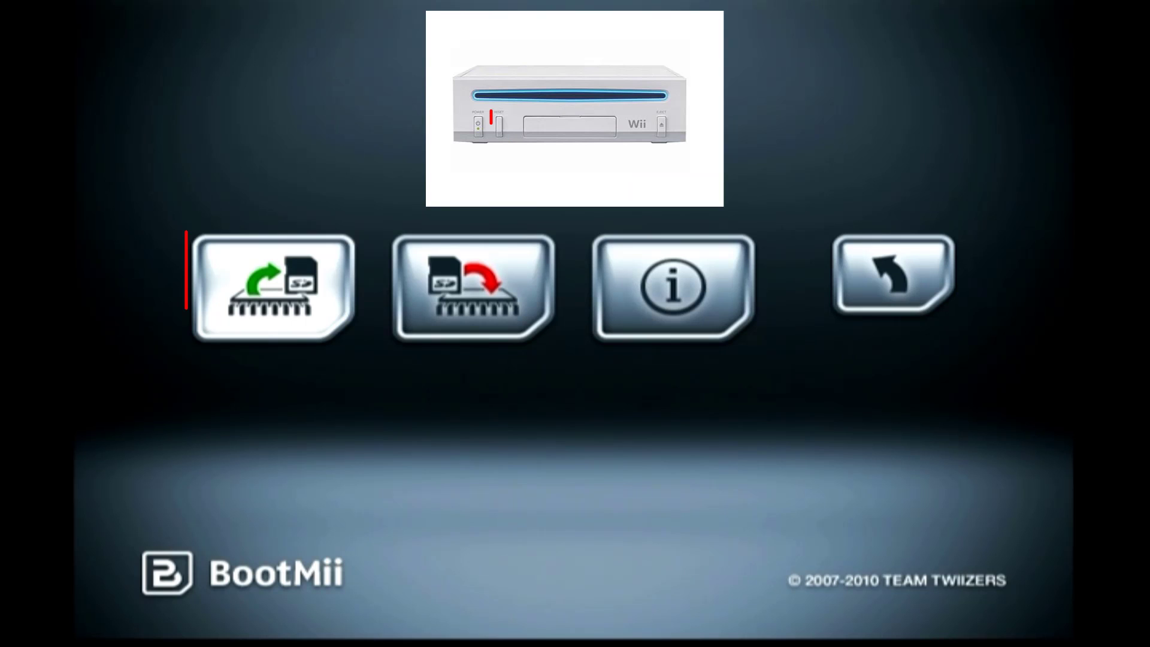
left_click(272, 286)
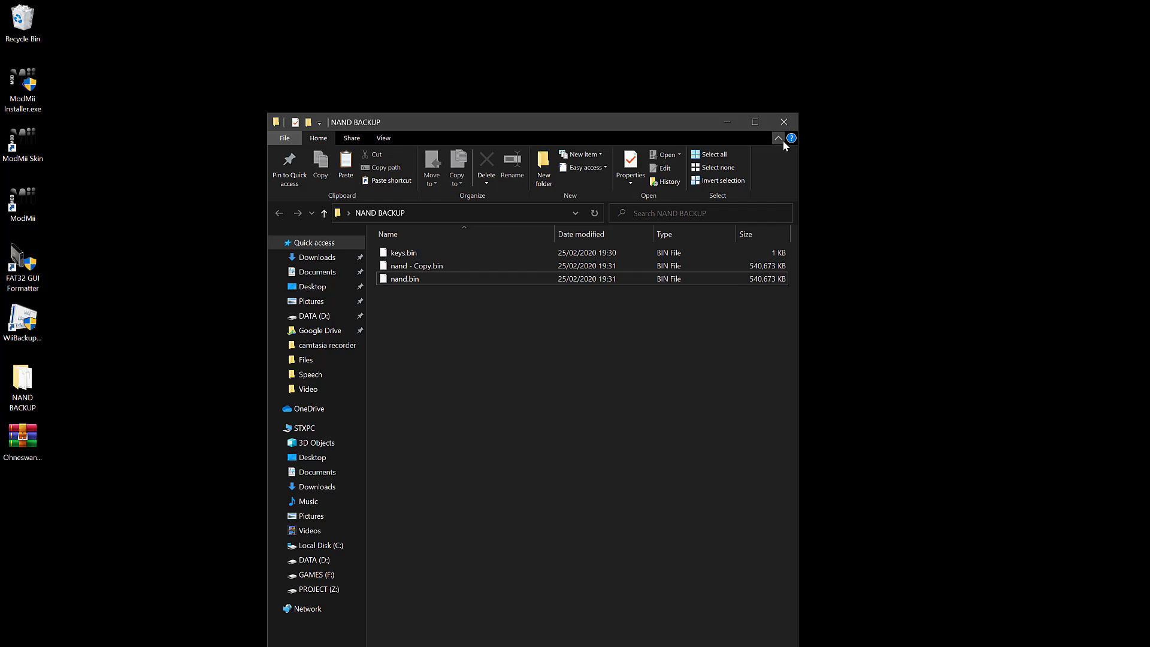
Gather keys.bin, nand.bin and a nand - Copy.bin spare into the desktop NAND BACKUP folder
right_click(23, 440)
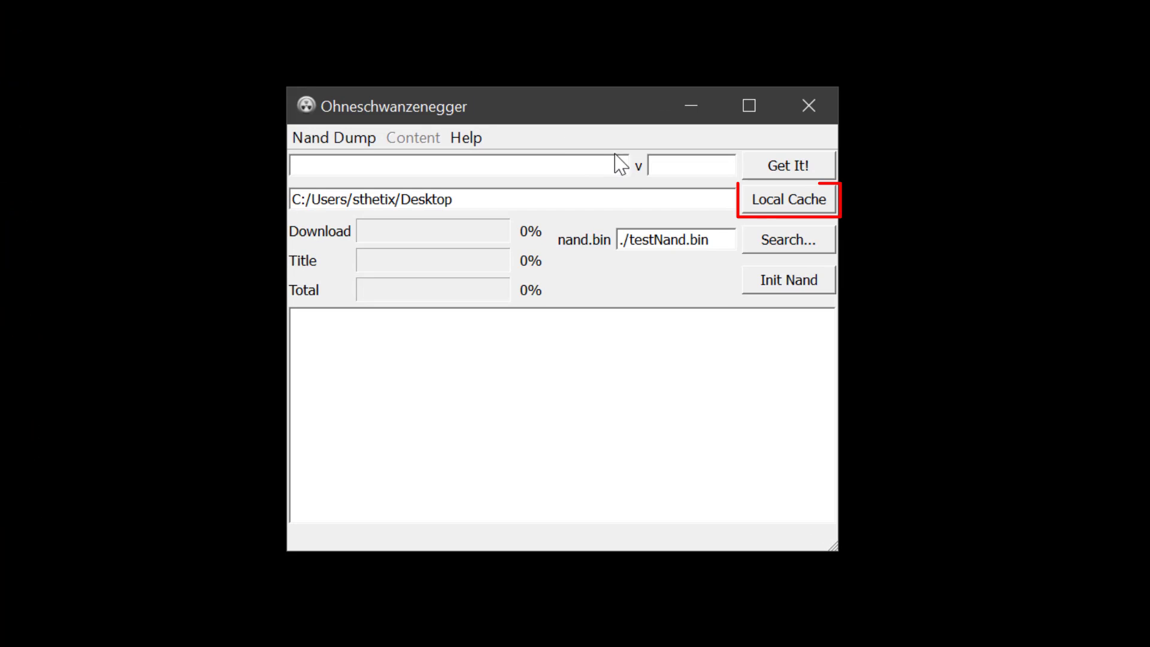
Point the tool at NAND BACKUP/nand.bin and format that NAND, confirming Yes
left_click(788, 199)
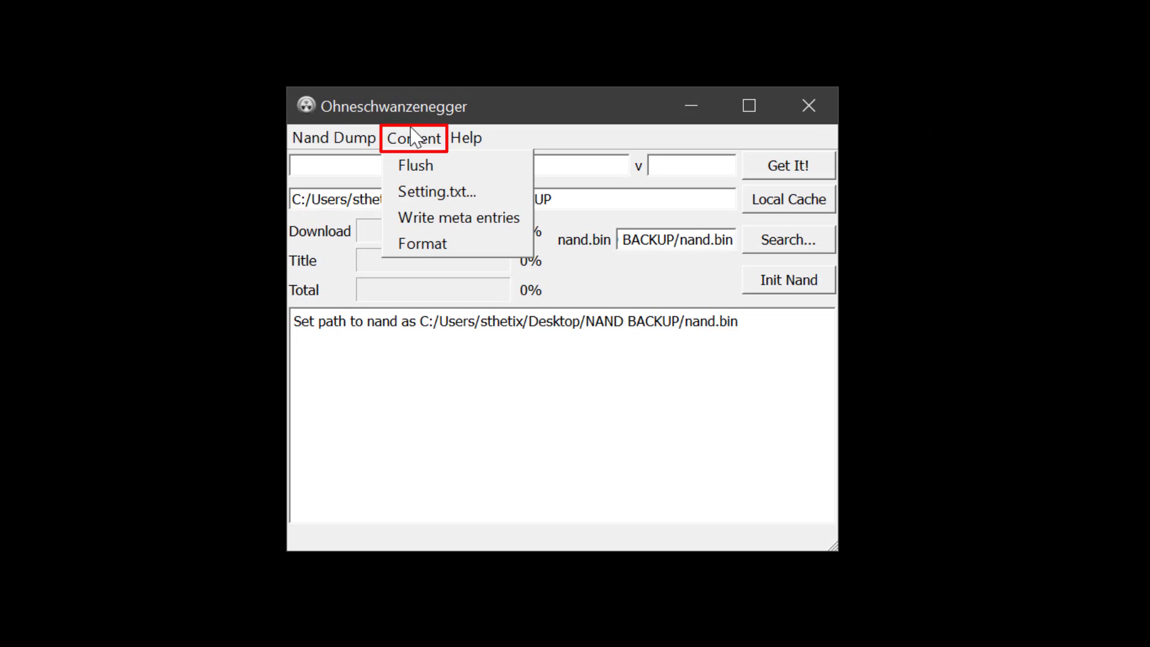
left_click(423, 243)
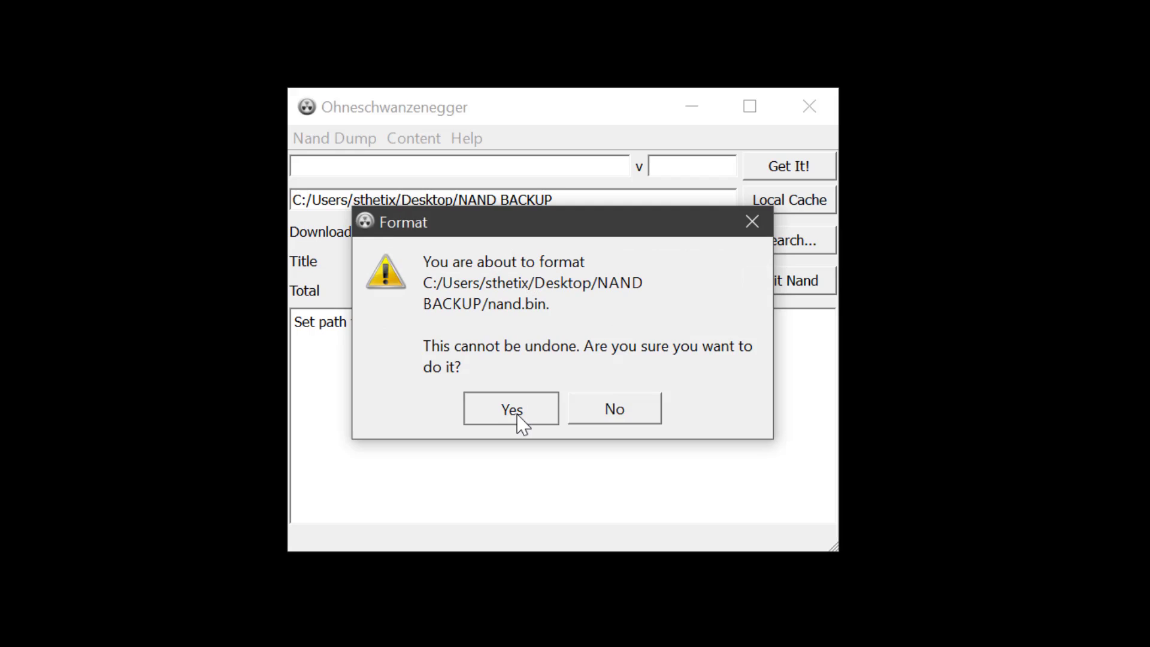
left_click(510, 408)
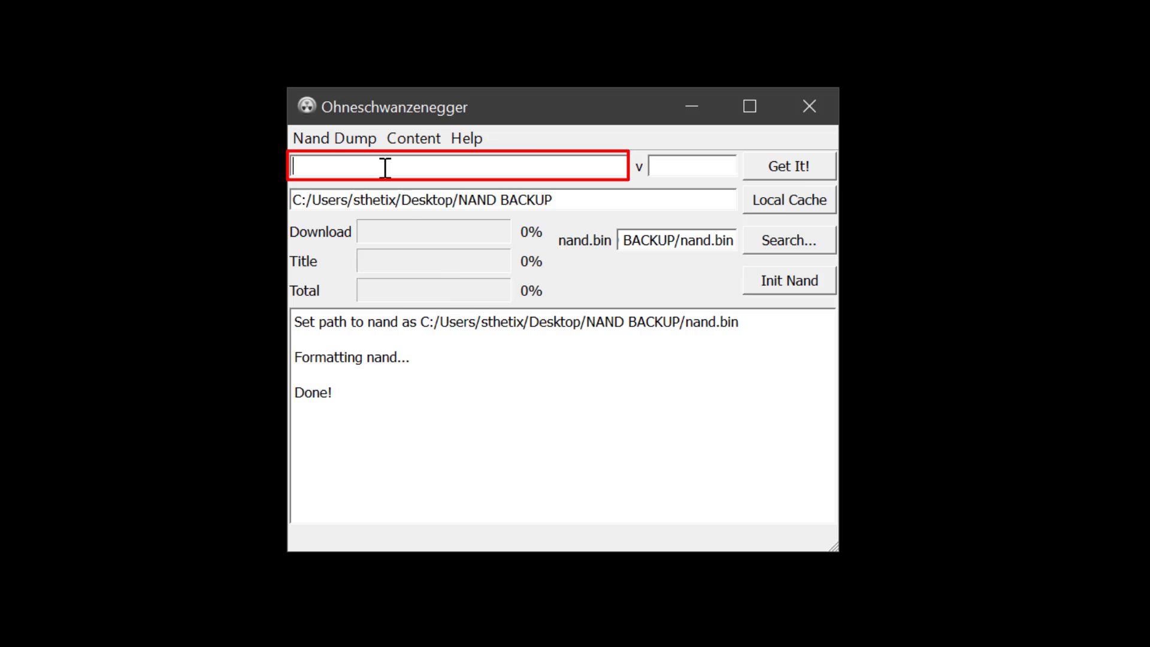
Download the 4.3u System Menu titles into nand.bin and accept the USA NTSC settings
type("4.3")
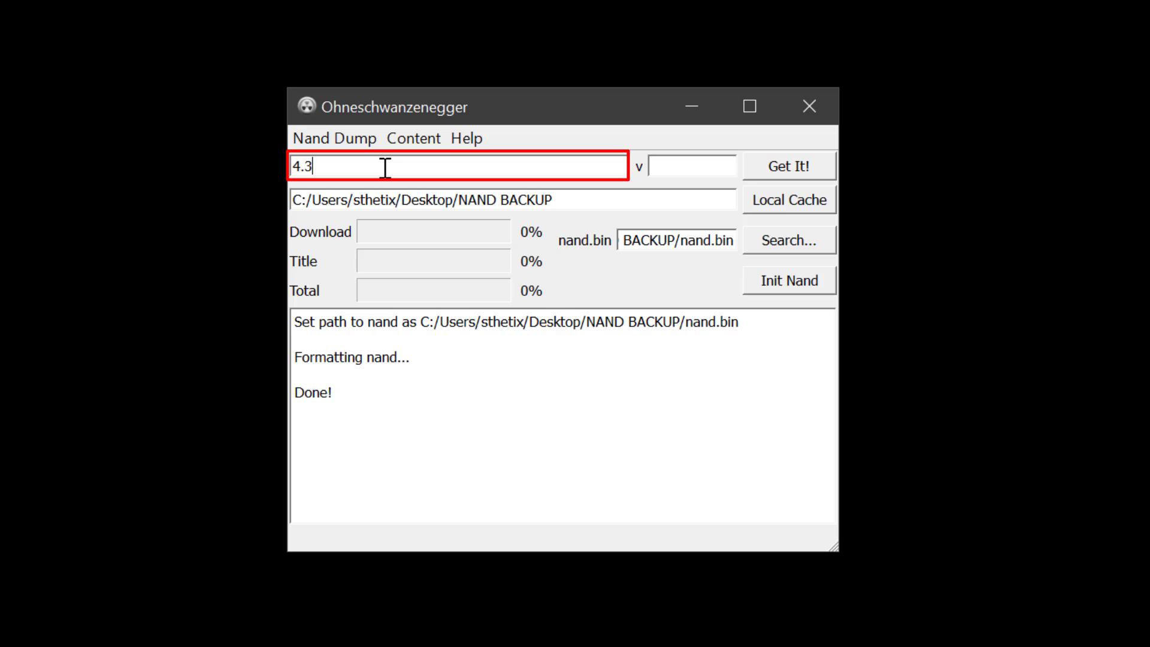
type("u")
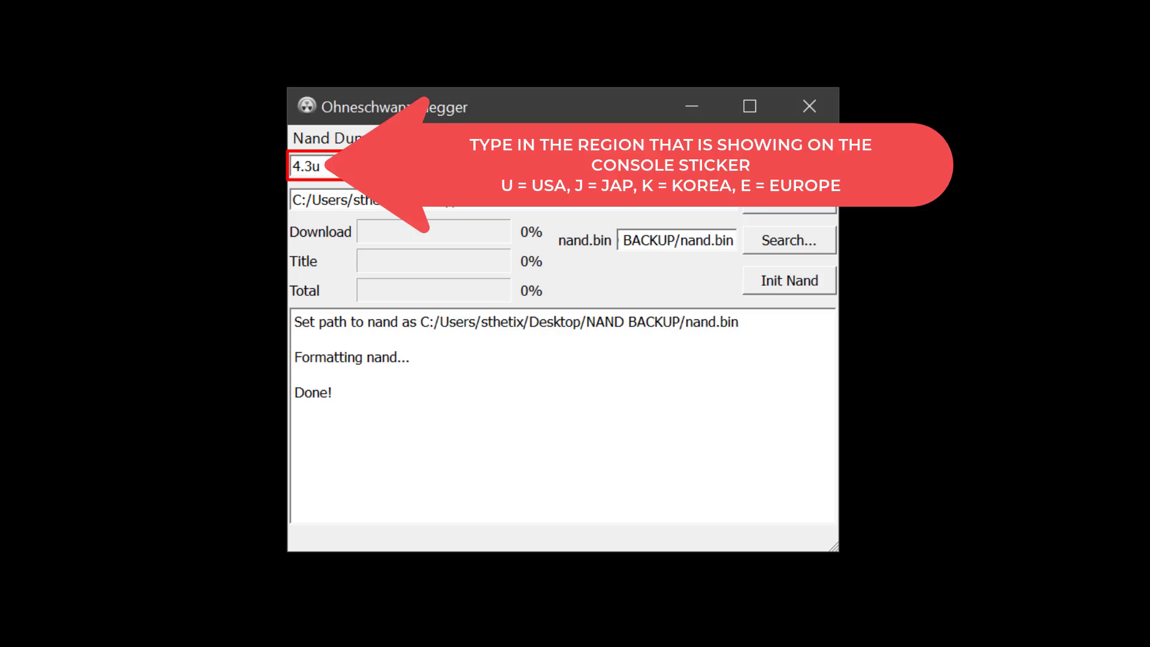
left_click(790, 165)
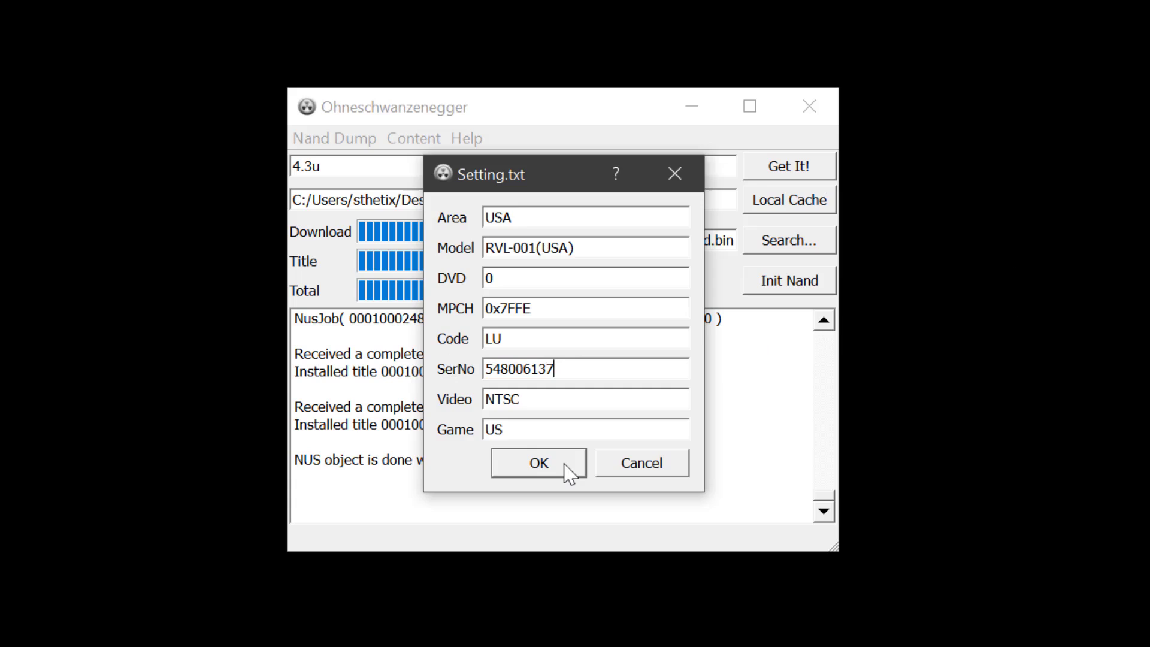
left_click(538, 463)
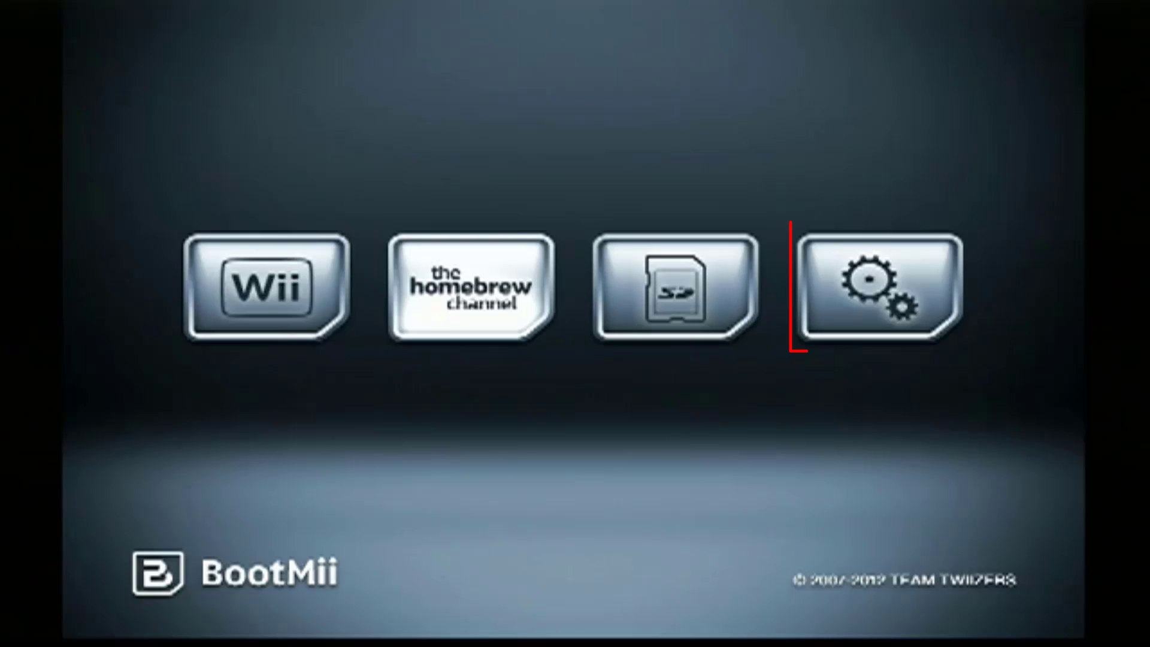
Restore the rebuilt NAND from the SD card onto the Wii via BootMii's NAND options
left_click(877, 287)
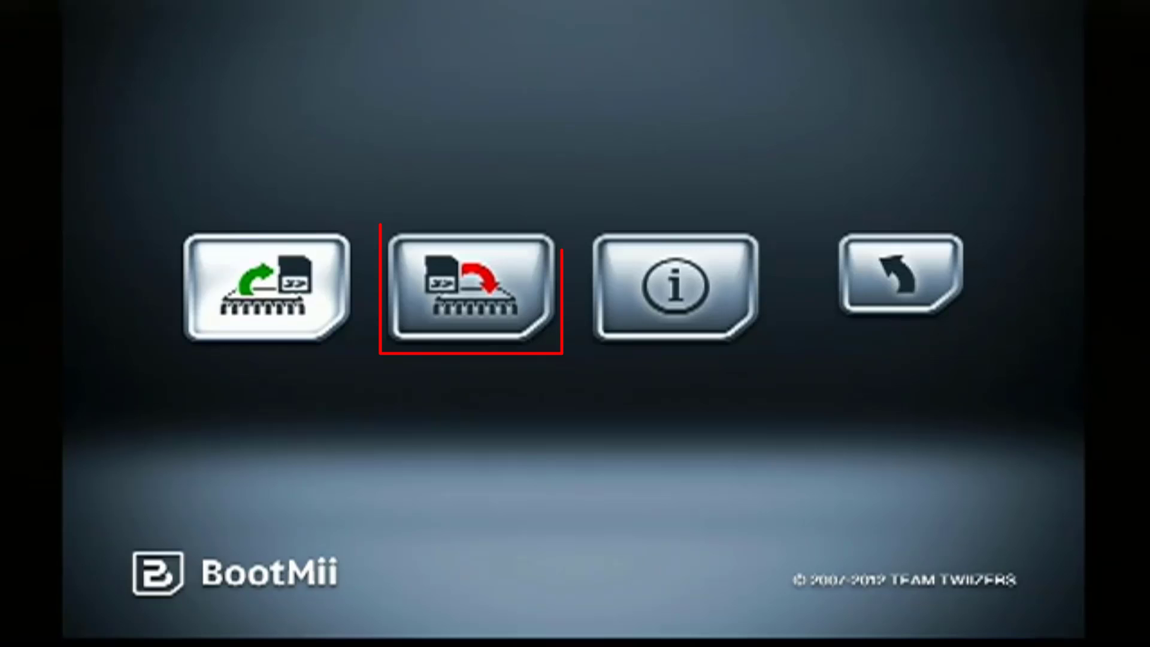
left_click(472, 285)
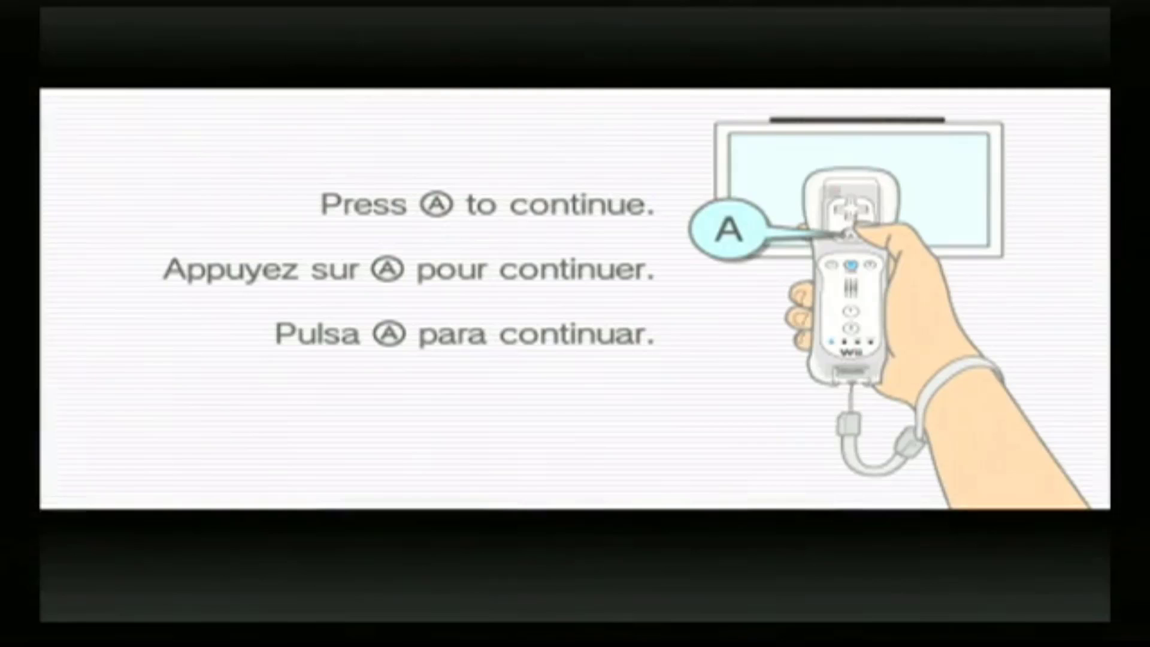
Pass the health and safety notice and decline Parental Controls to reach the home screen
key("A")
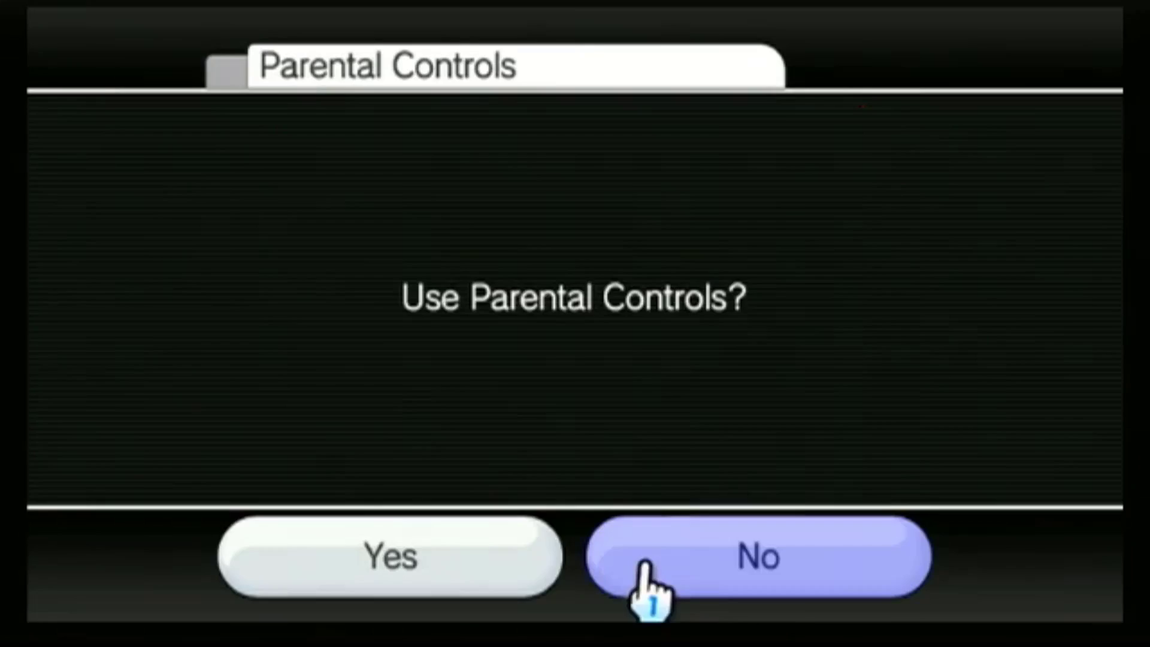
left_click(757, 555)
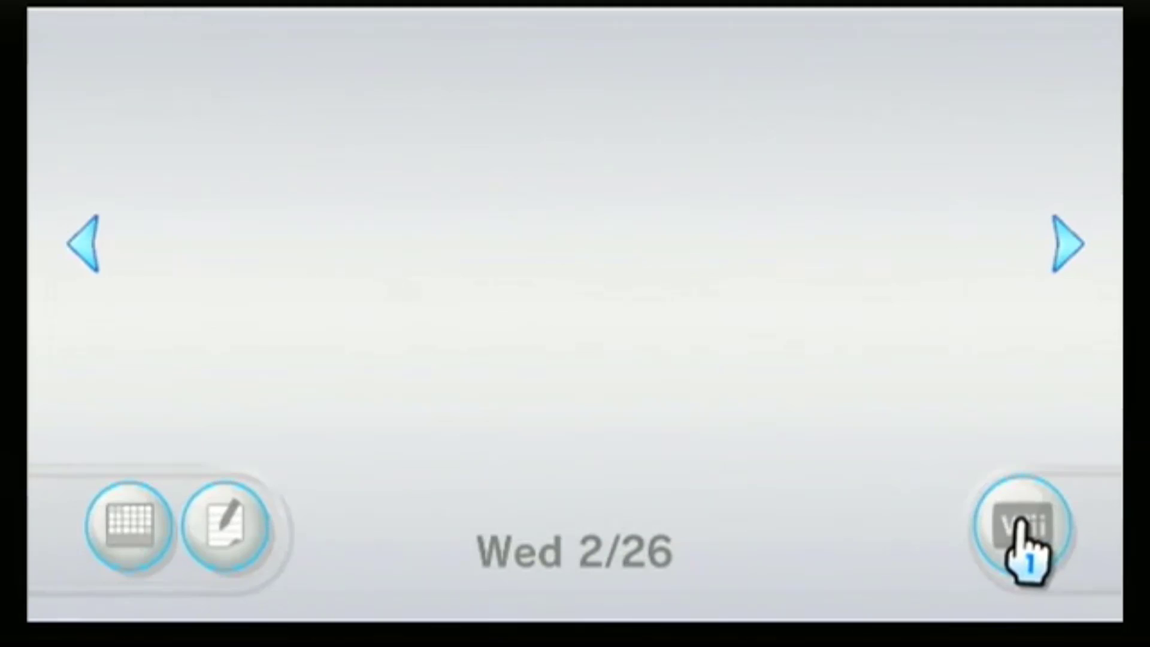
Enter the Wii settings from the home screen's Wii button
left_click(86, 245)
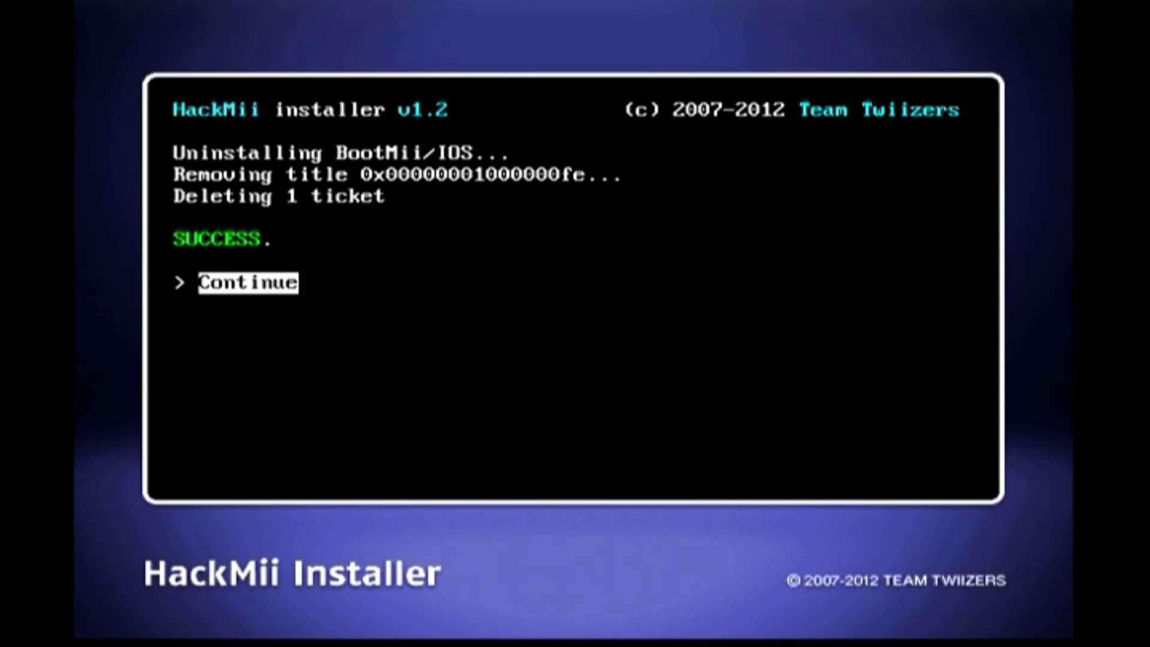
Continue after BootMii's SUCCESS uninstall and exit to the stock Wii Menu
left_click(247, 283)
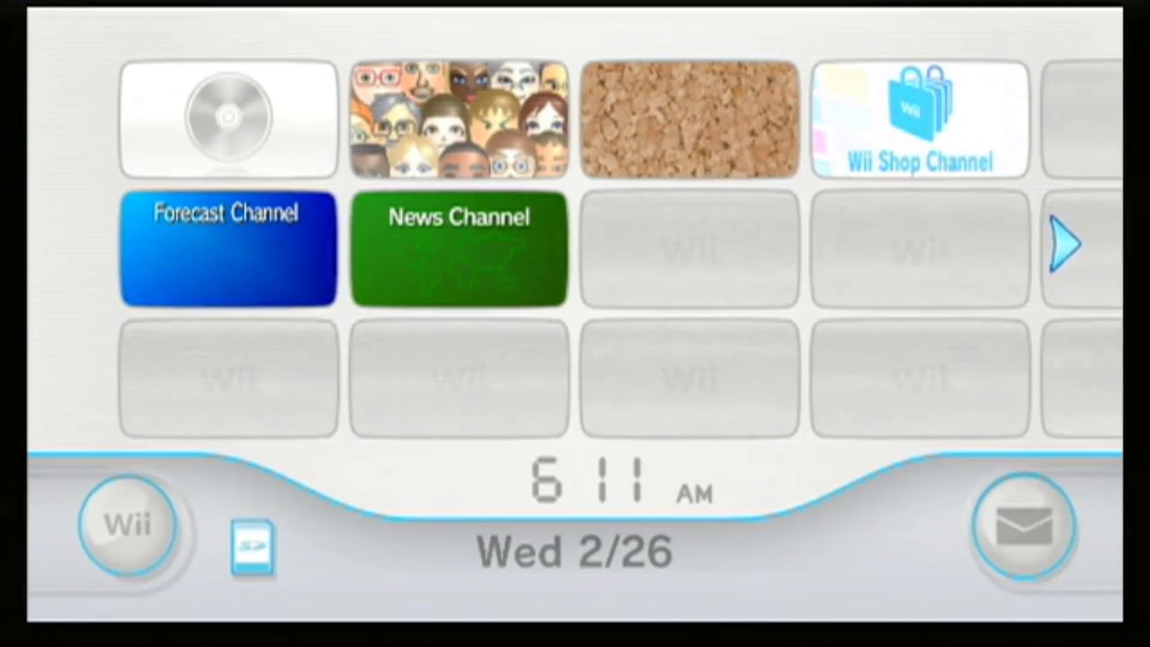